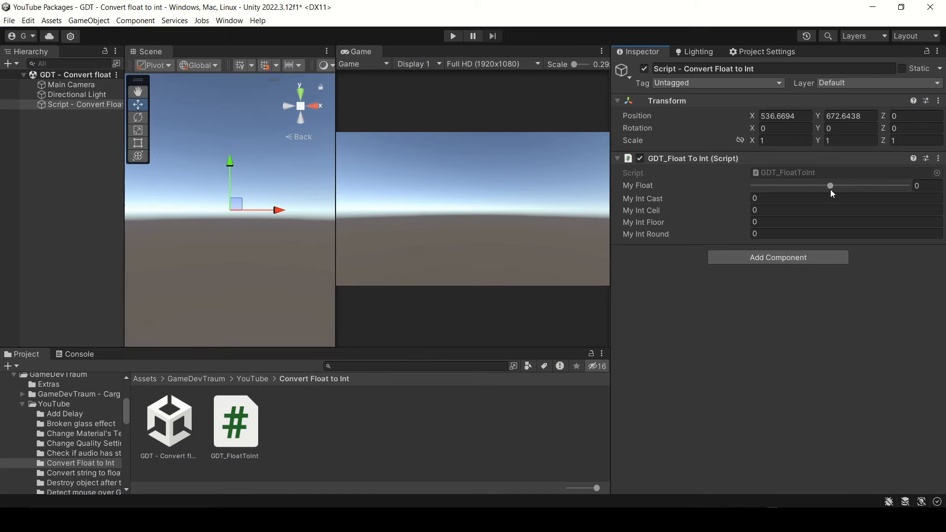
# Step: Add the line myIntCast = (int)myFloat; inside Update()
pyautogui.moveTo(828, 185); pyautogui.dragTo(862, 186)
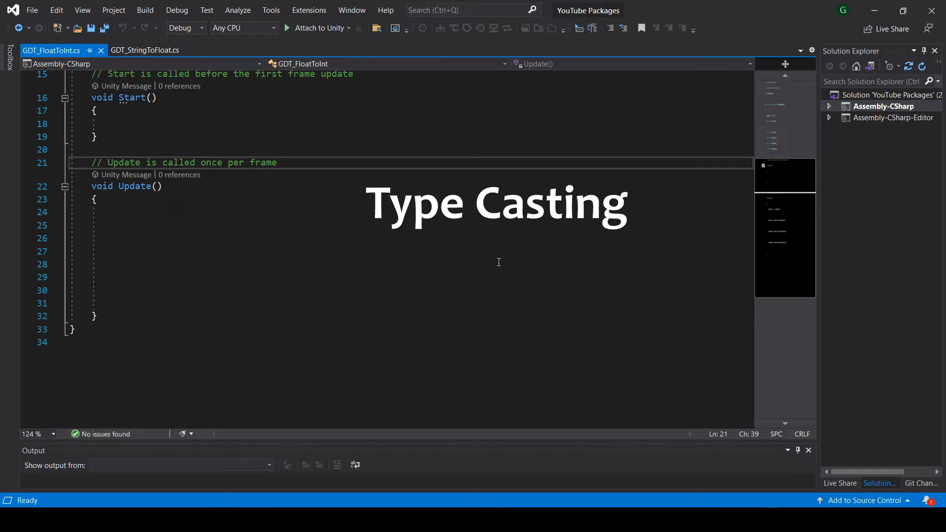
pyautogui.write('myIntCast = (int)myFloat;')
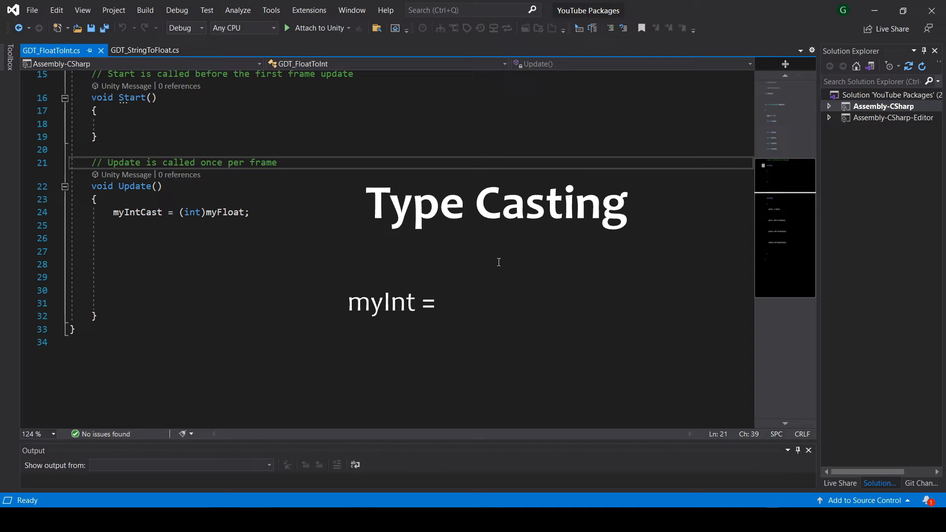
pyautogui.write('(int) myFloat;')
pyautogui.write('myIntFloor = Mathf.FloorToInt(myFloat);')
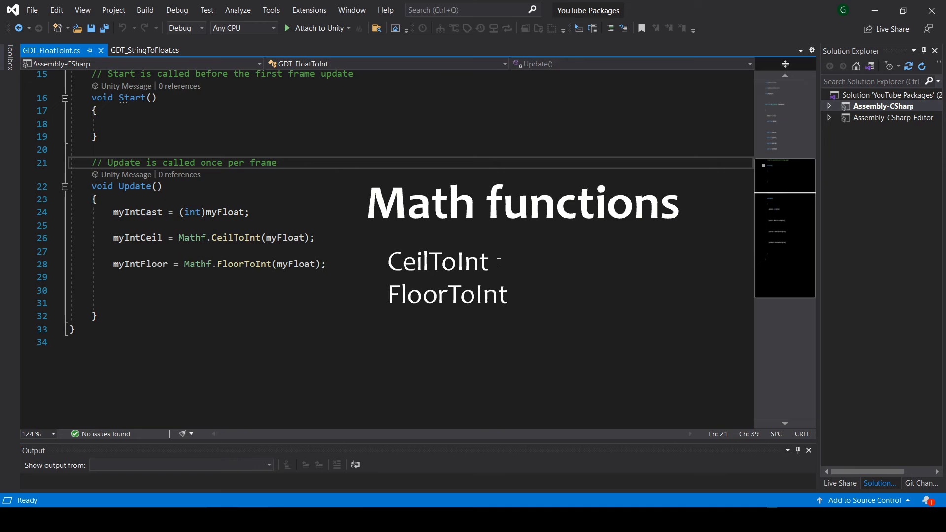
# Step: Add myIntRound = Mathf.RoundToInt(myFloat); after the ceil and floor assignments
pyautogui.write('myIntRound = Mathf.RoundToInt(myFloat);')
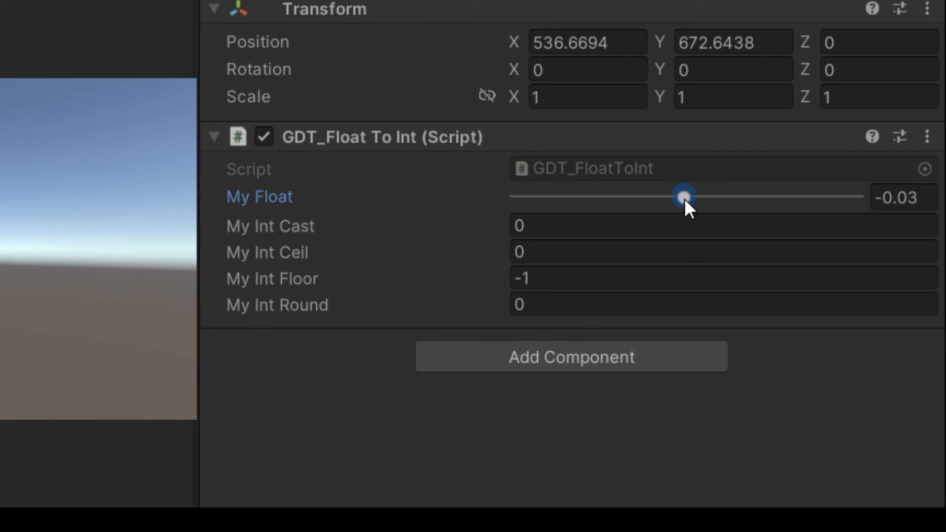
# Step: Slide My Float to about -1.13, then 0.36, then -0.66, watching the int fields
pyautogui.moveTo(681, 196); pyautogui.dragTo(556, 196)
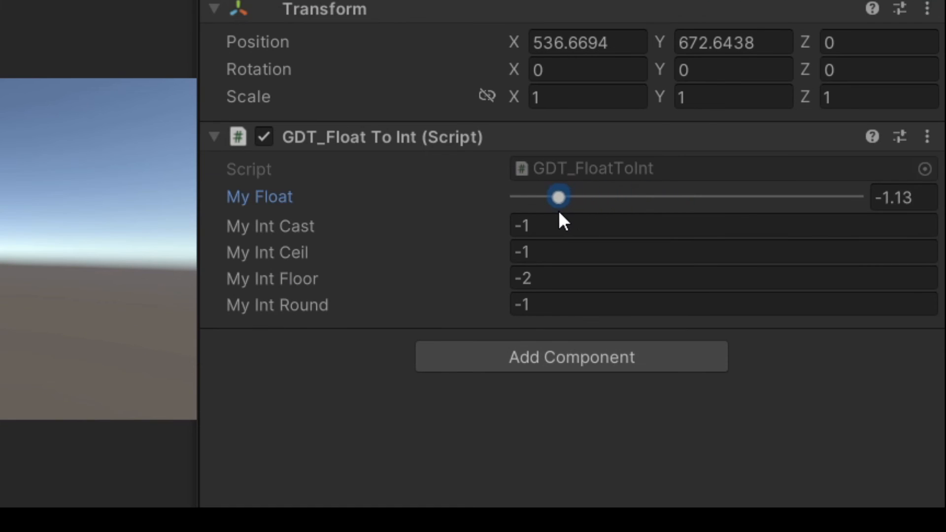
pyautogui.moveTo(557, 197); pyautogui.dragTo(728, 197)
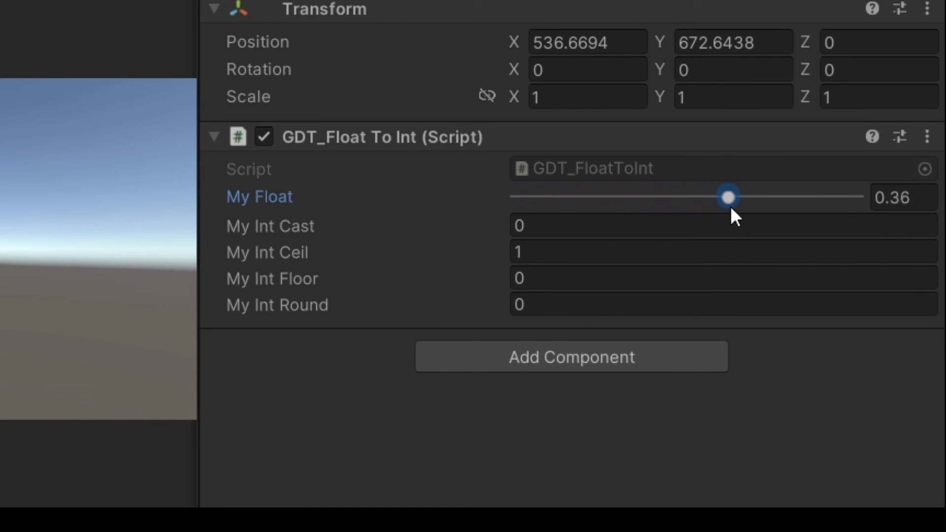
pyautogui.moveTo(727, 197); pyautogui.dragTo(612, 197)
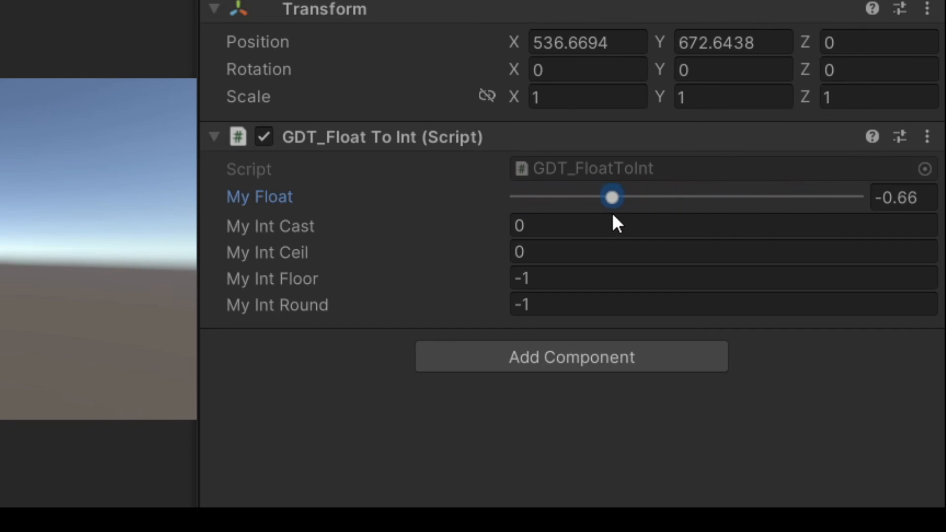